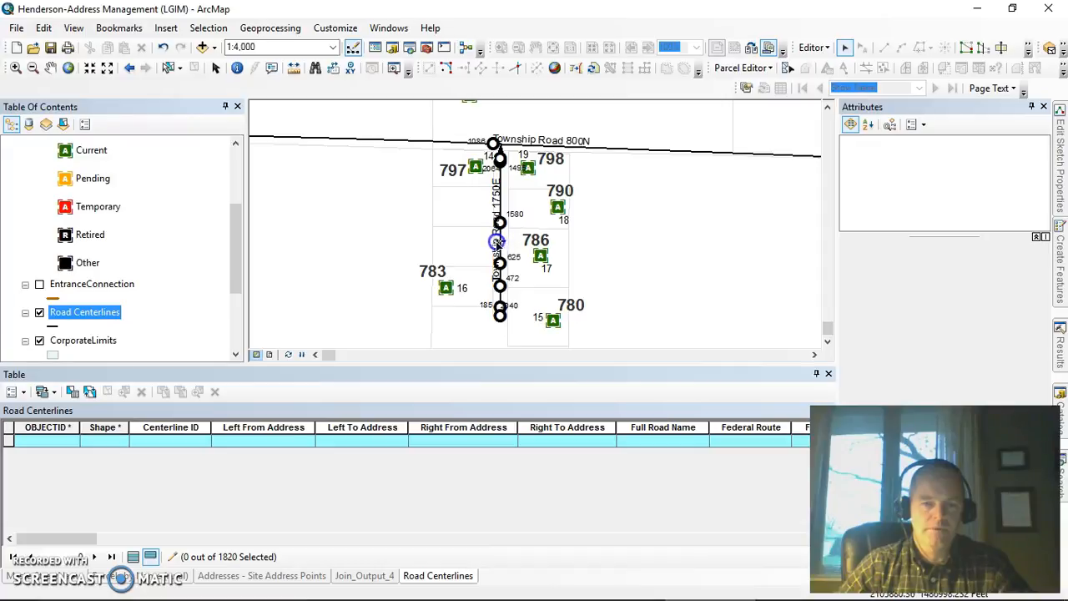
Step: Select the Township Road 1750E centerline and enter James as its Full Road Name
click(500, 242)
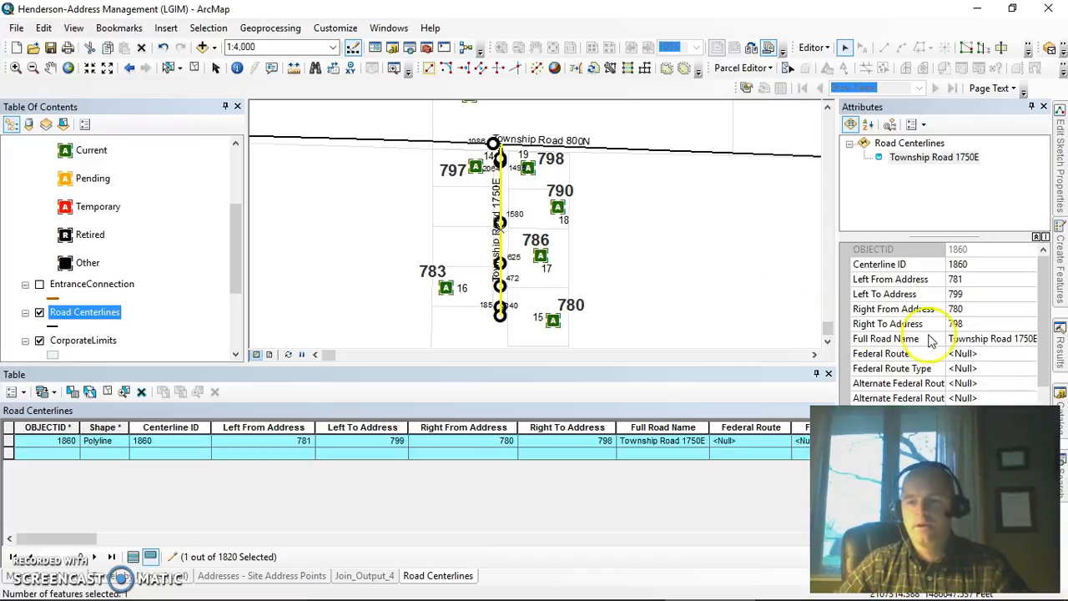
click(988, 337)
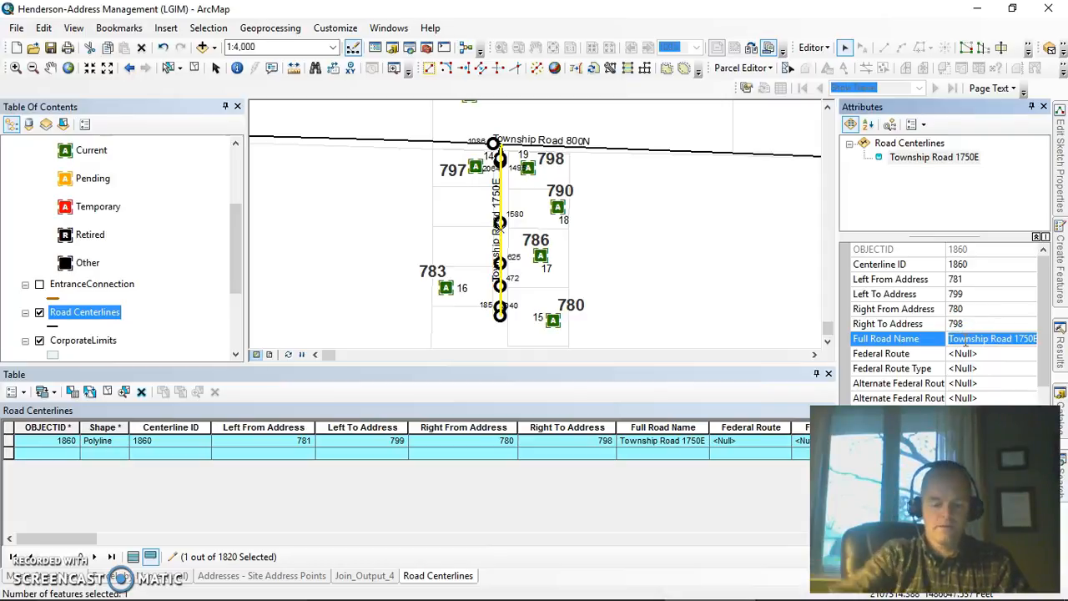
text(James)
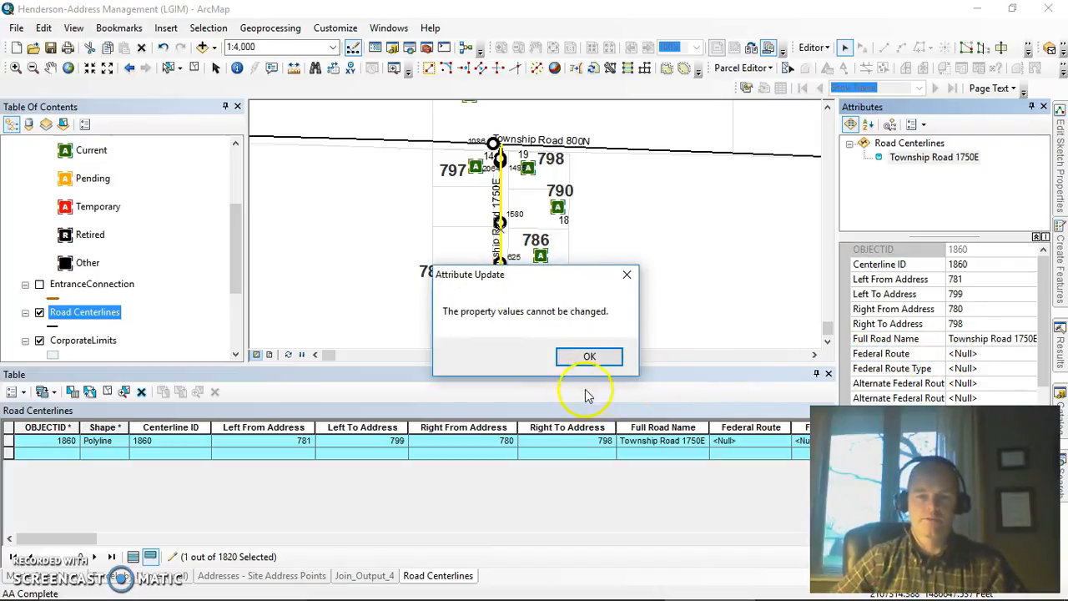
mouse_move(484, 310)
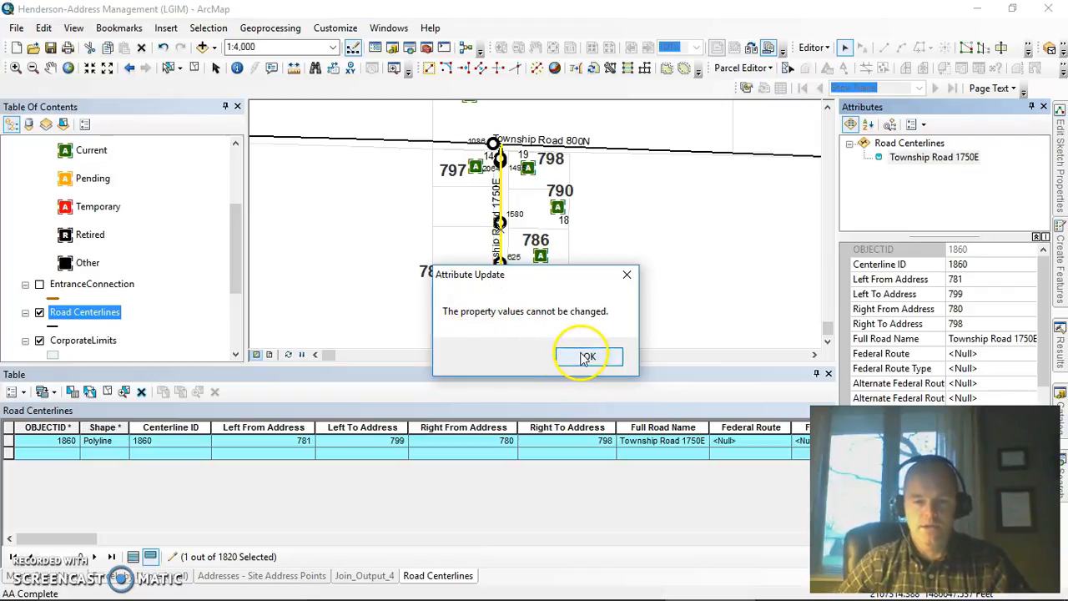
Step: Dismiss the Attribute Update warning, leaving the road named Township Road 1750E
click(588, 357)
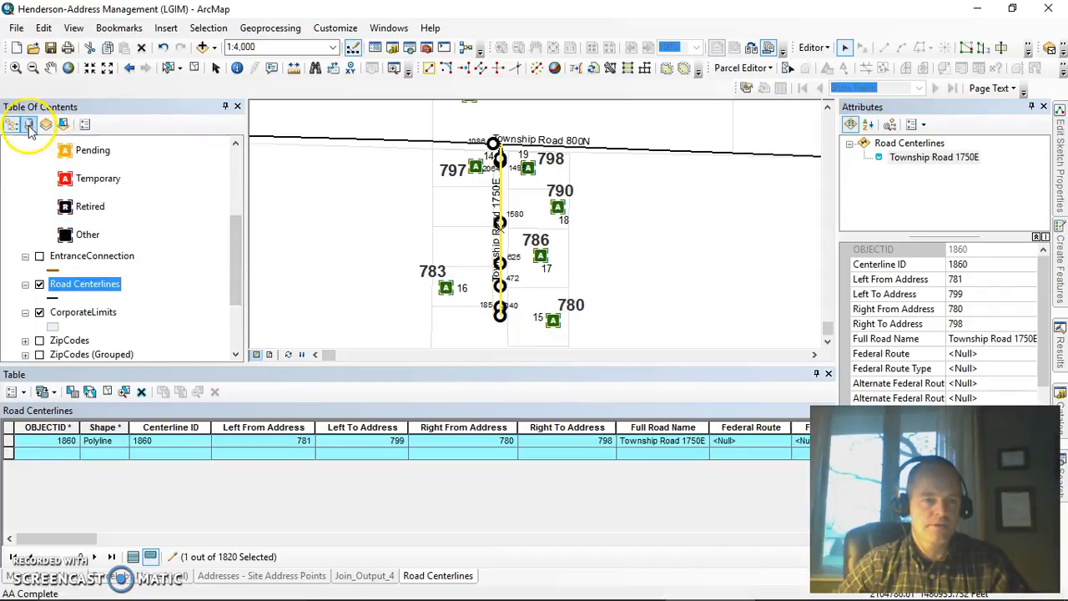
Step: List by source, then add James Dr as a new record at the end of the MasterStreetName table
click(30, 124)
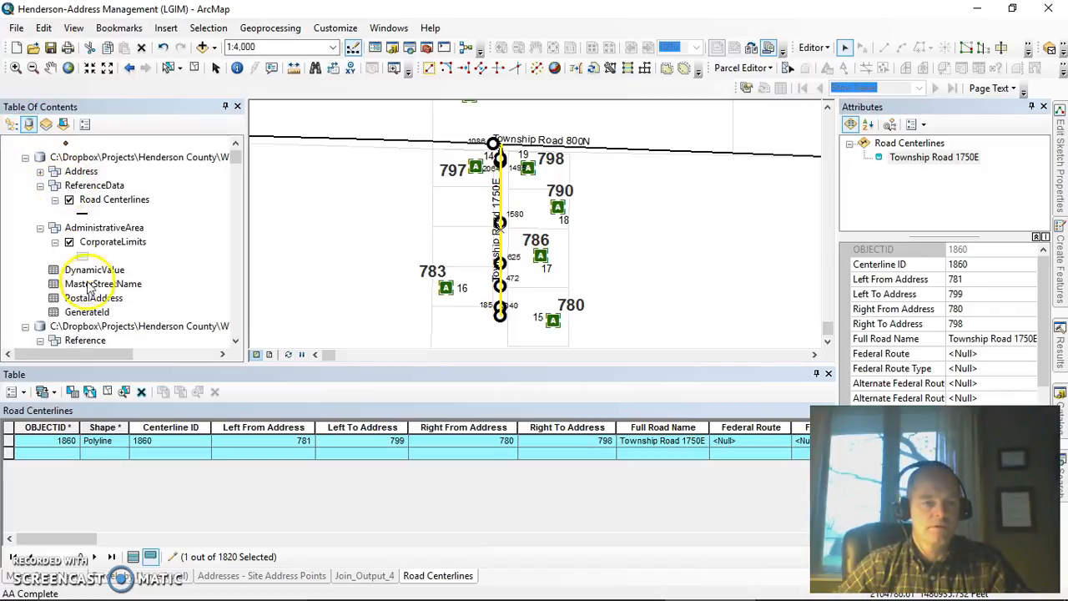
click(103, 284)
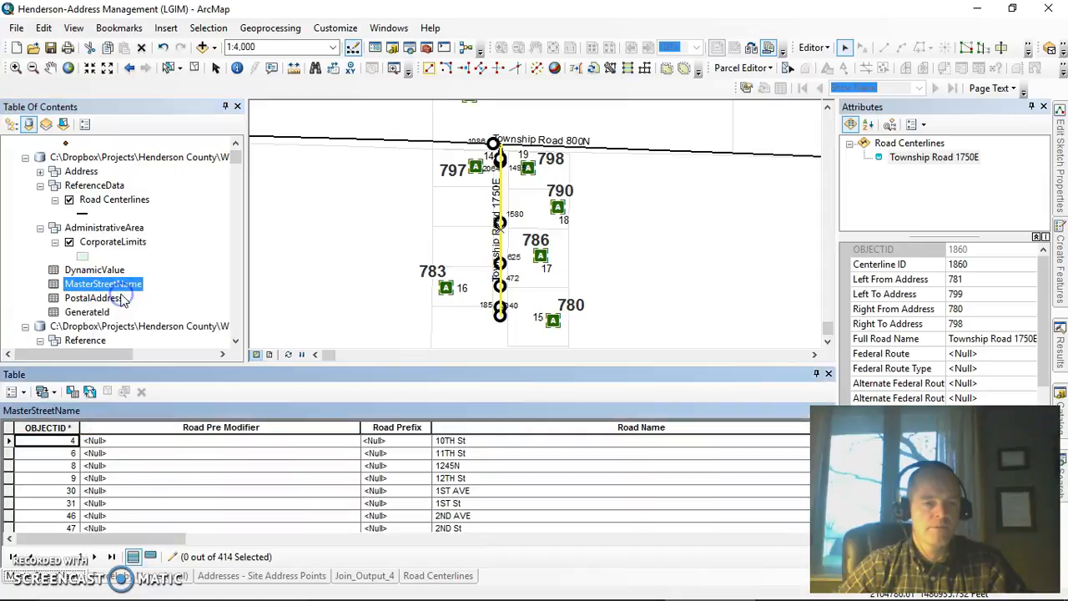
click(133, 466)
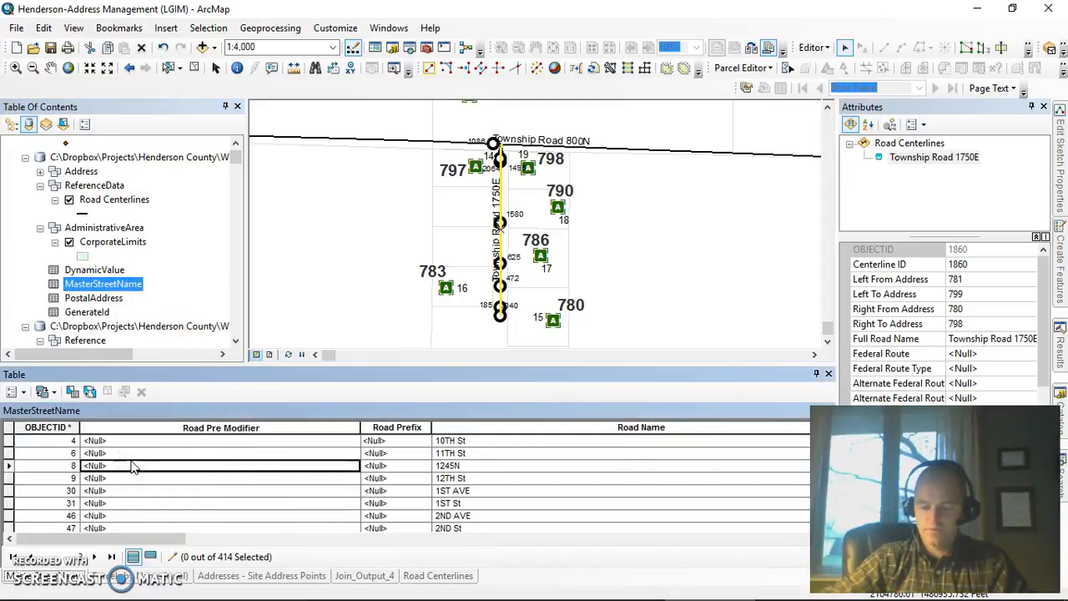
scroll(down, 3)
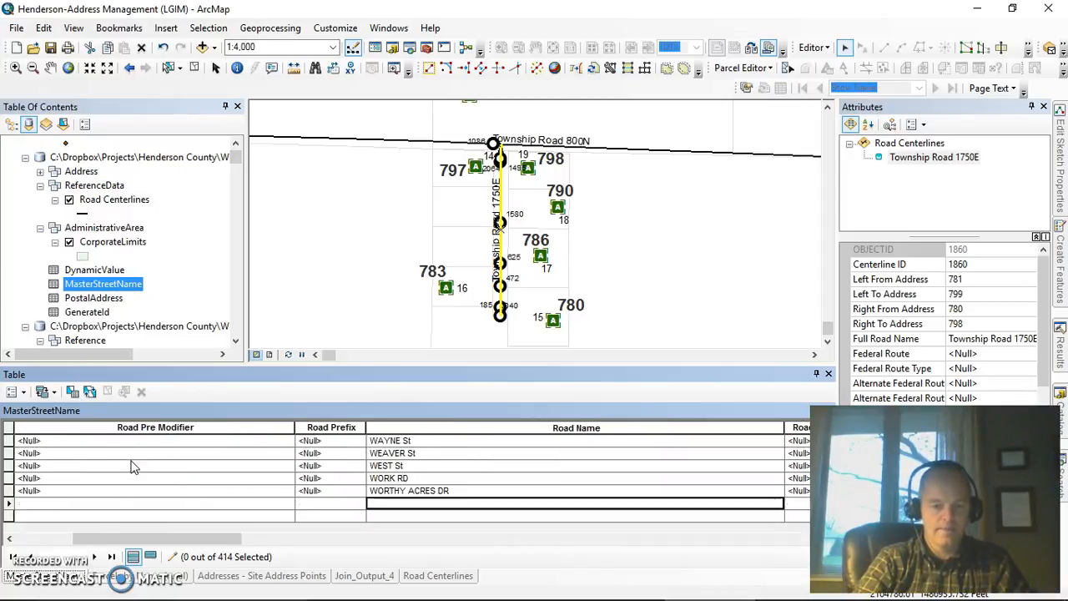
text(James Dr)
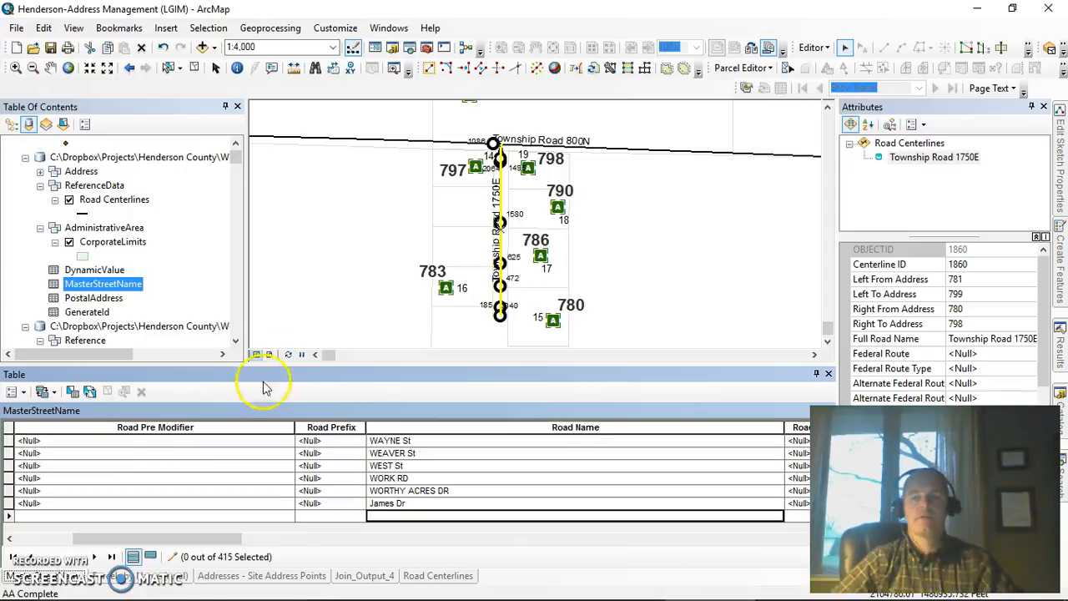
mouse_move(899, 325)
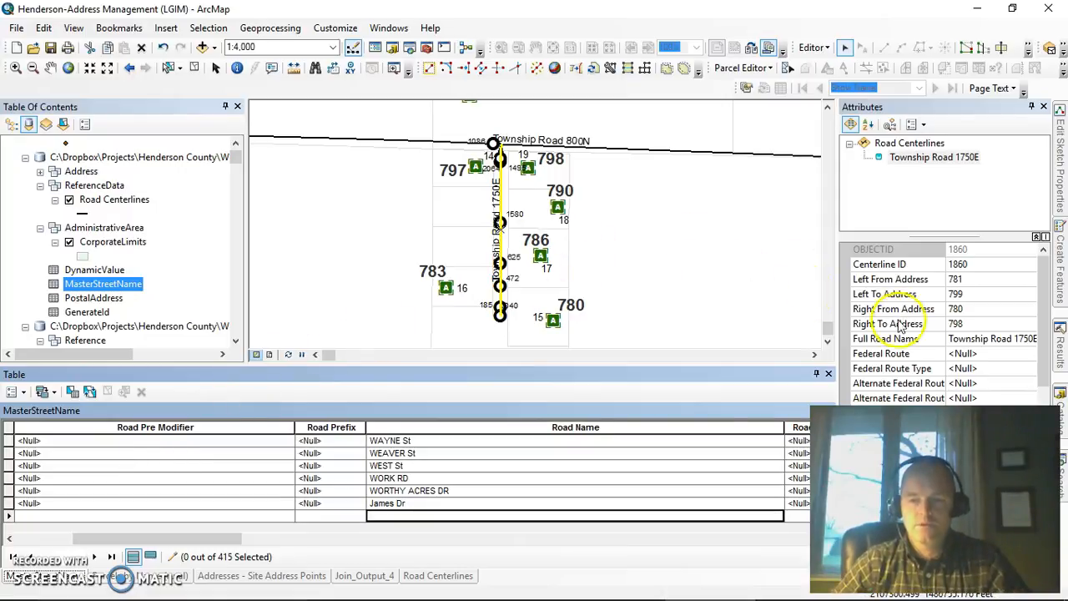
Step: Set the centerline's Full Road Name to James Dr from the picklist
click(885, 337)
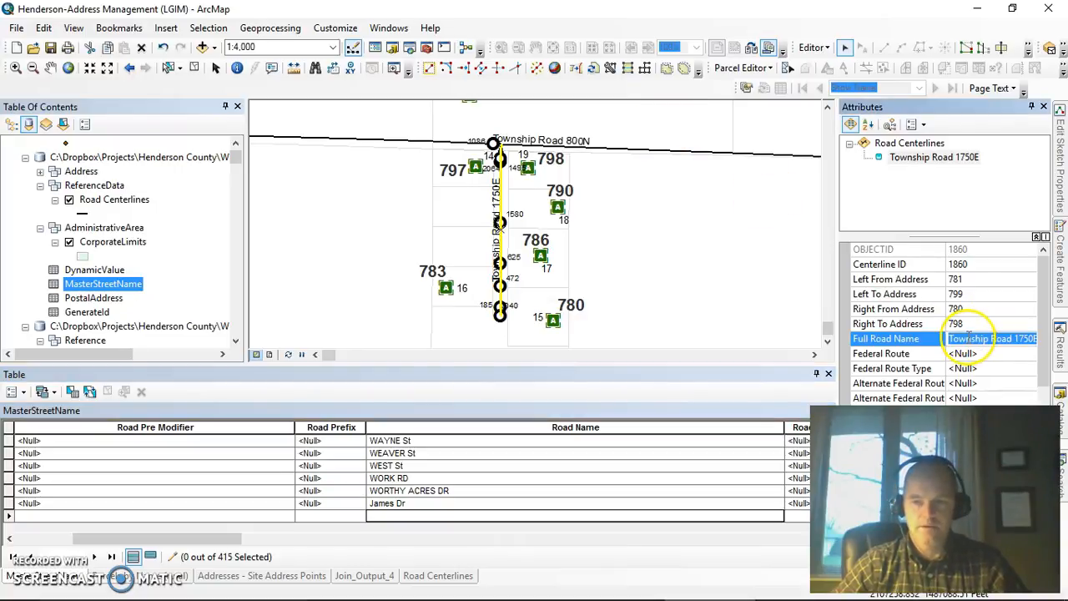
text(James Dr)
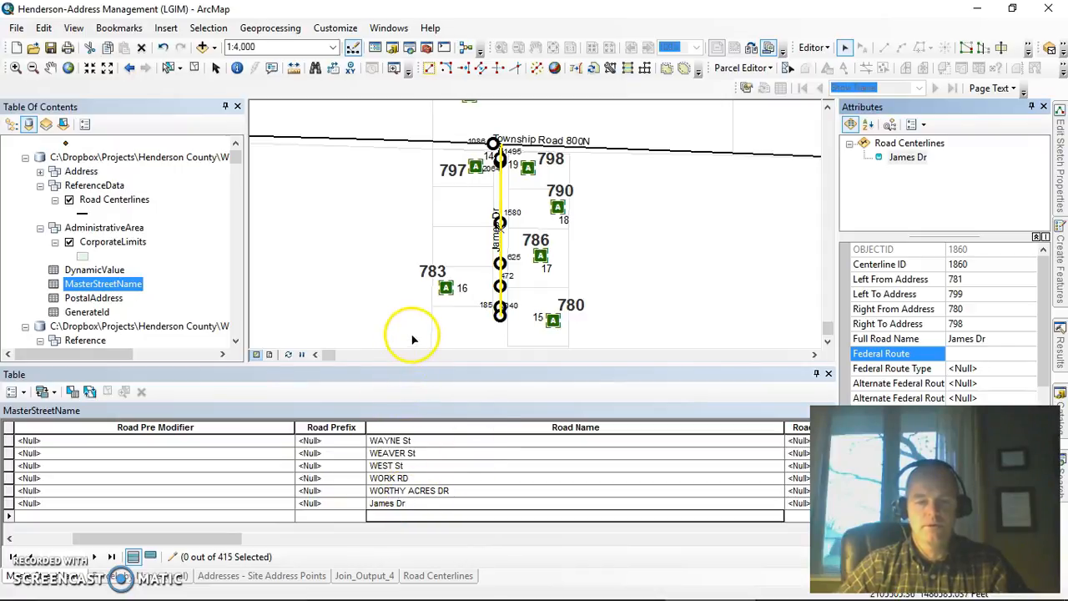
mouse_move(440, 294)
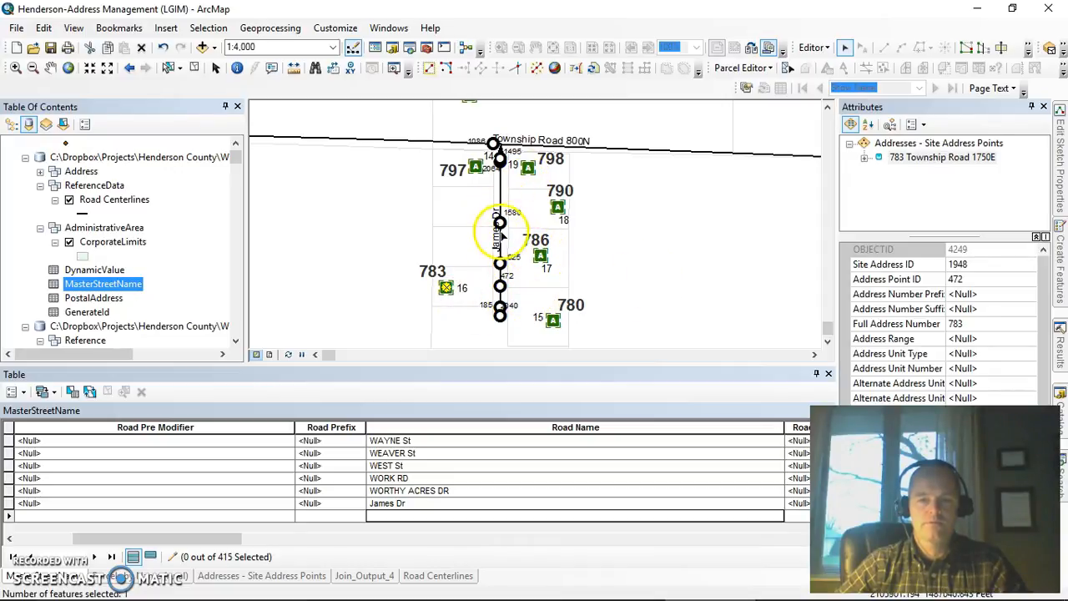
click(541, 247)
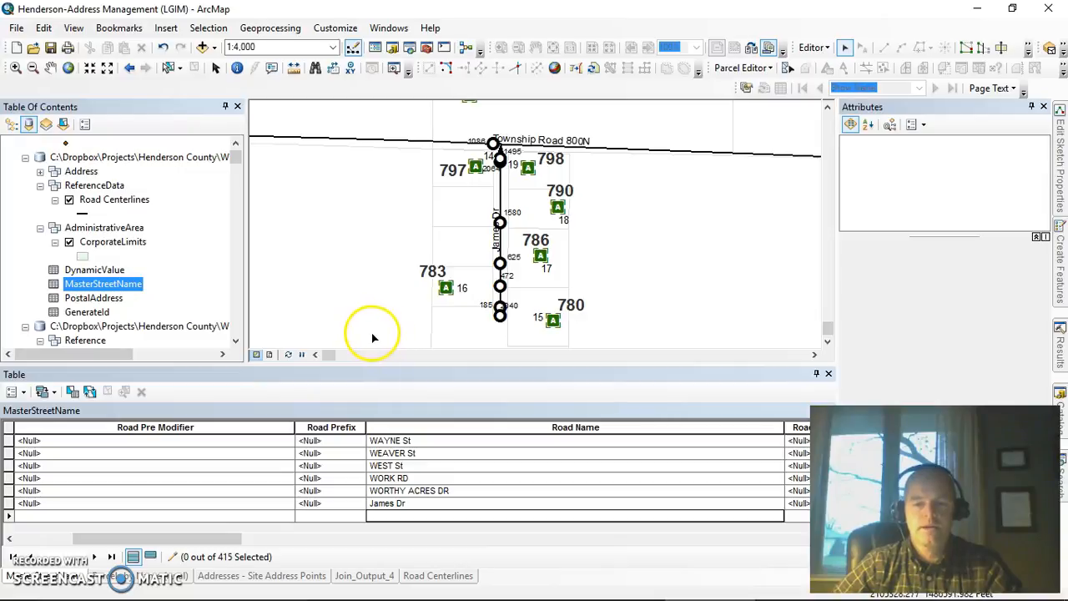
mouse_move(254, 405)
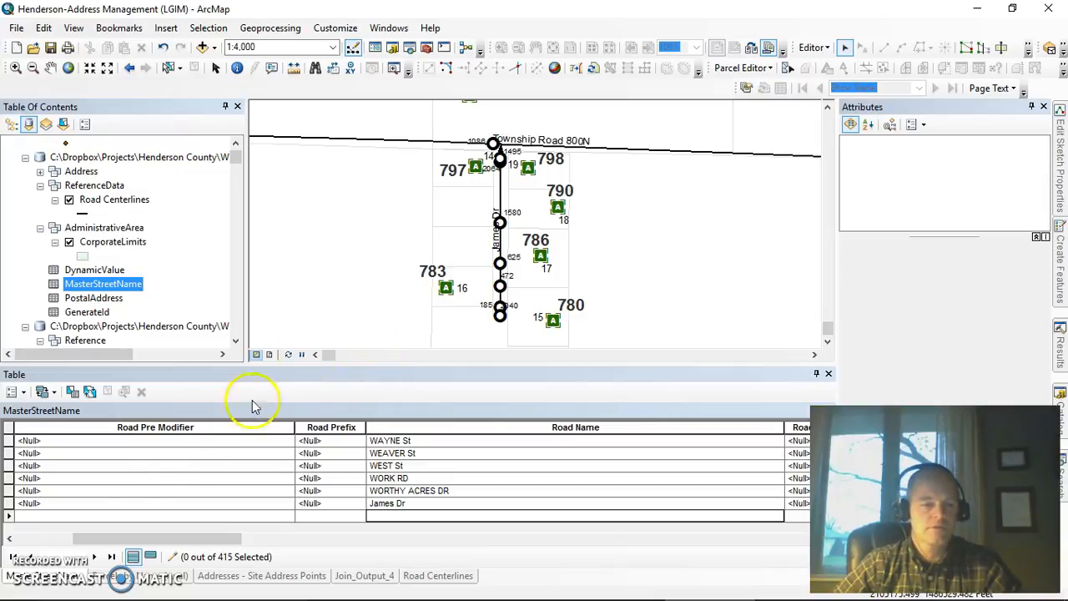
mouse_move(41, 547)
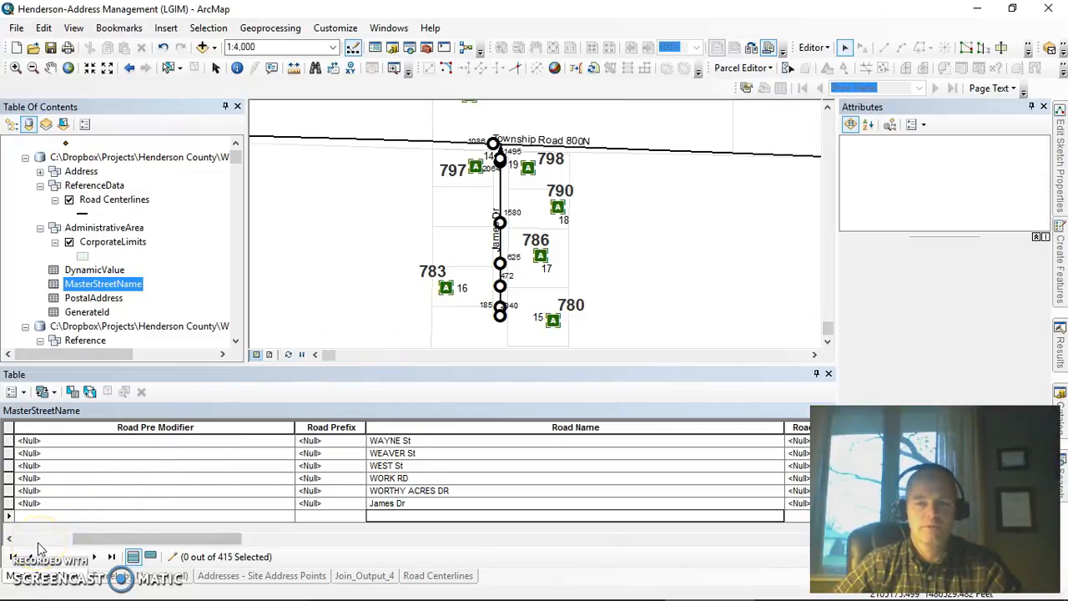